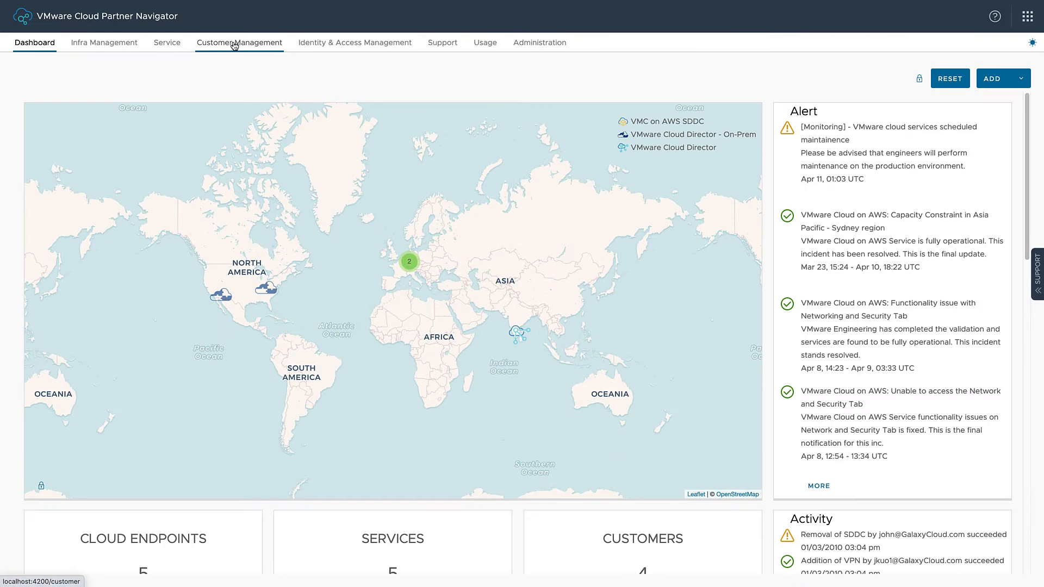
# - Go to Customer Management, start Add Customer and cancel it without saving
pyautogui.click(238, 42)
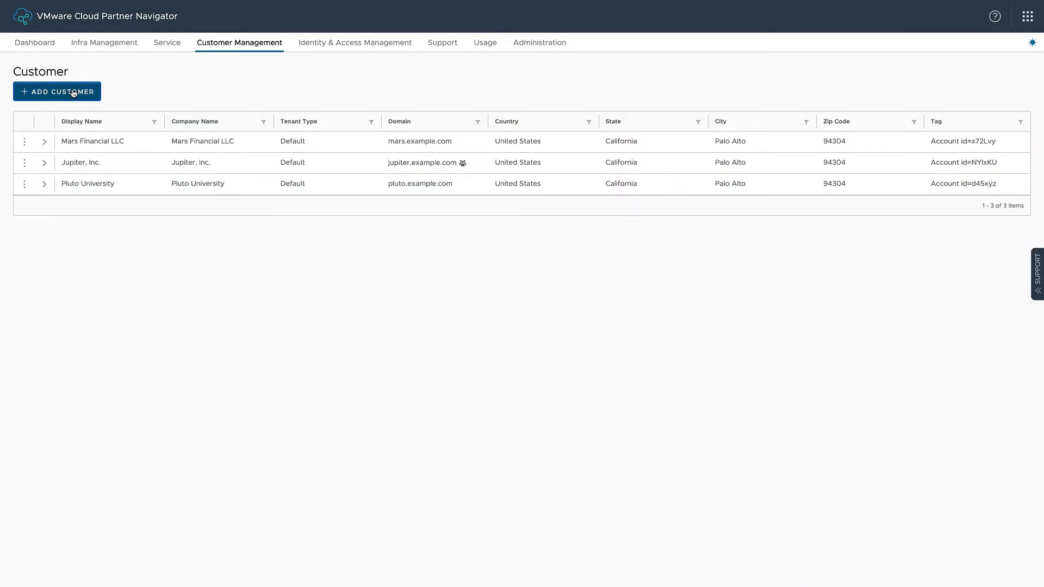
pyautogui.click(57, 92)
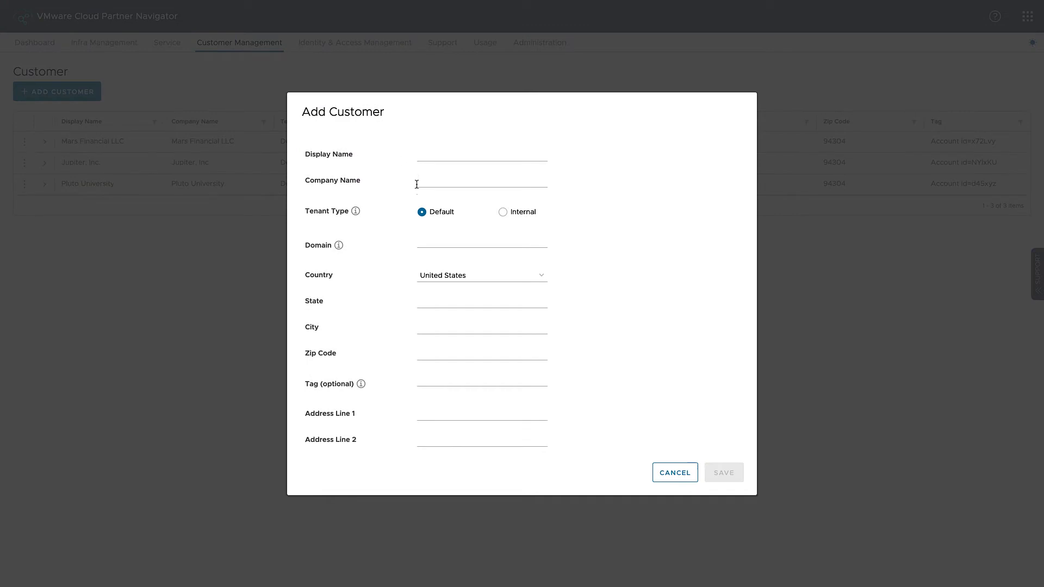
pyautogui.moveTo(630, 478)
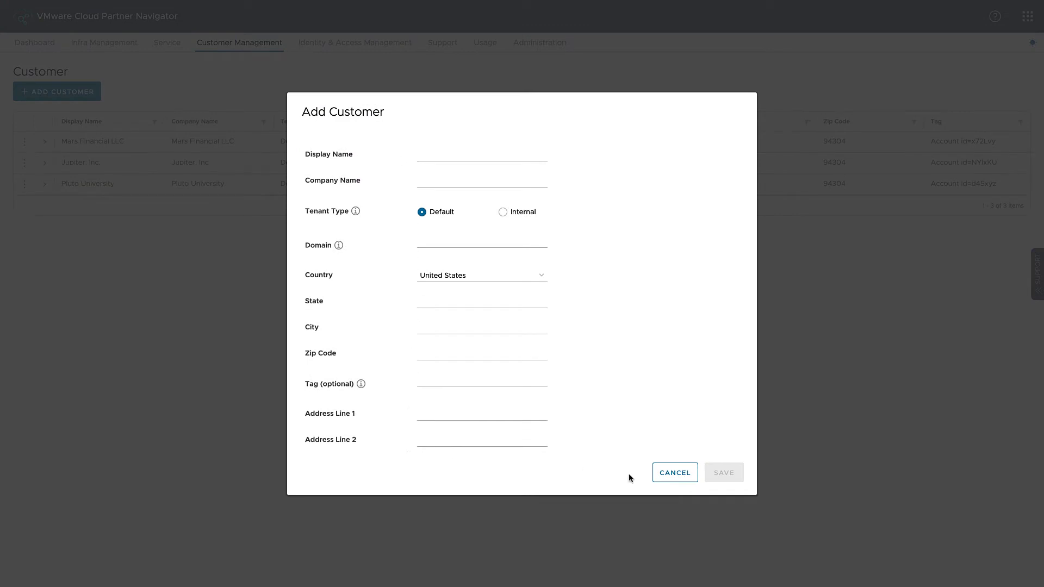
pyautogui.click(674, 472)
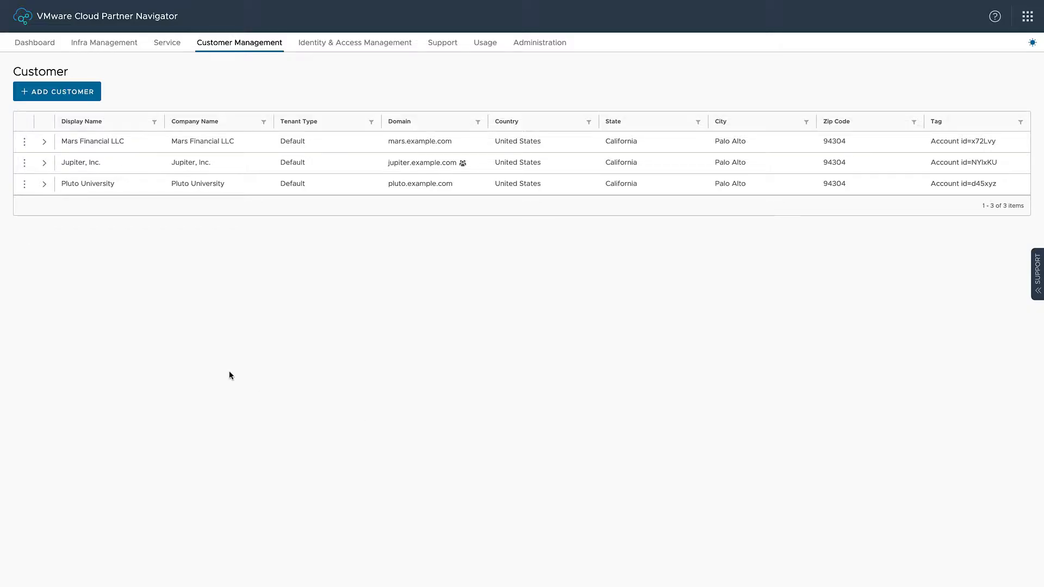
# - Manage Mars Financial LLC's linked VCD organizations, creating a new org on GalaxyCloud US East
pyautogui.click(24, 141)
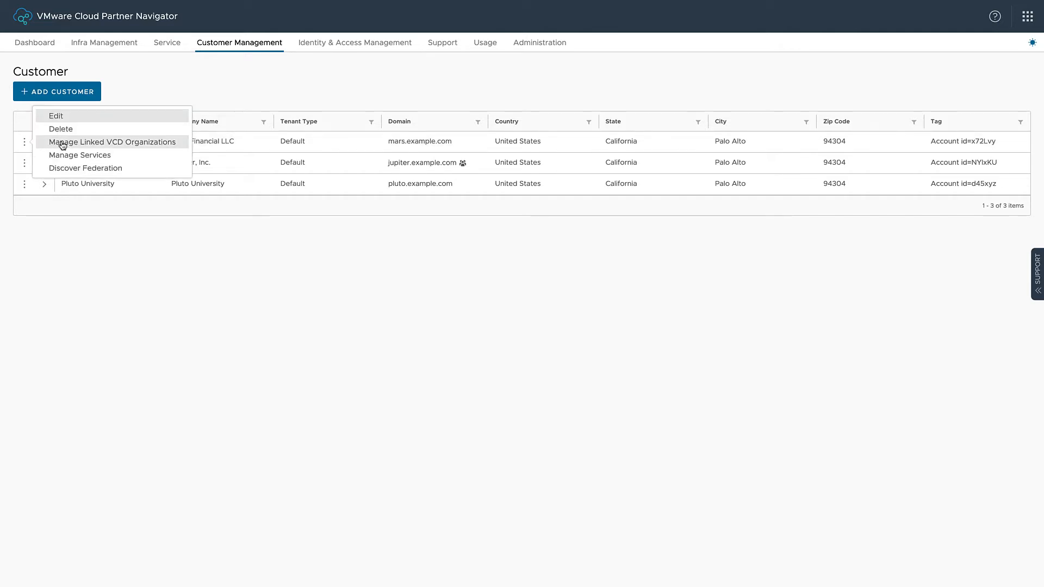
pyautogui.click(112, 142)
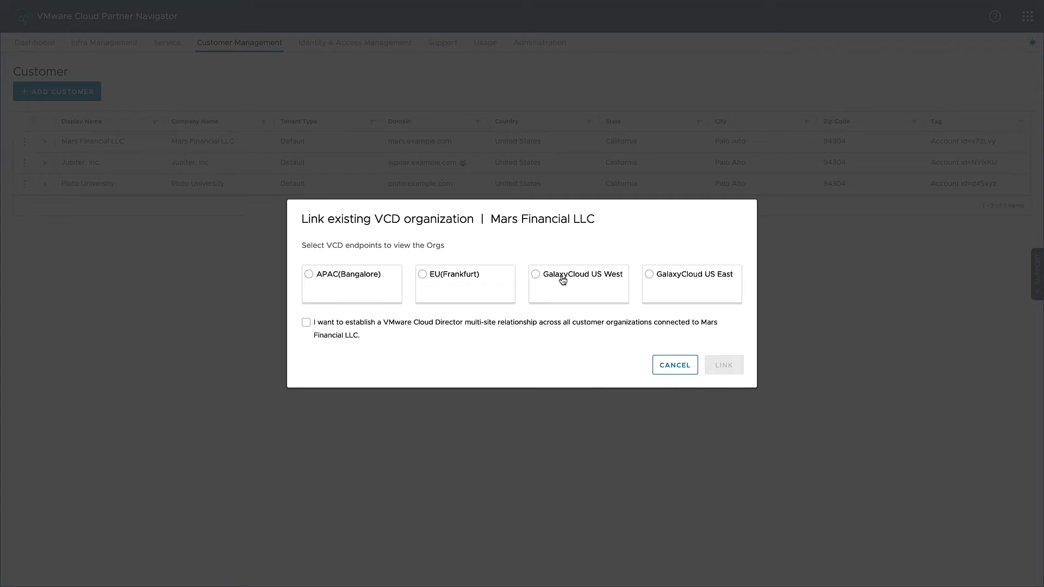
pyautogui.click(649, 274)
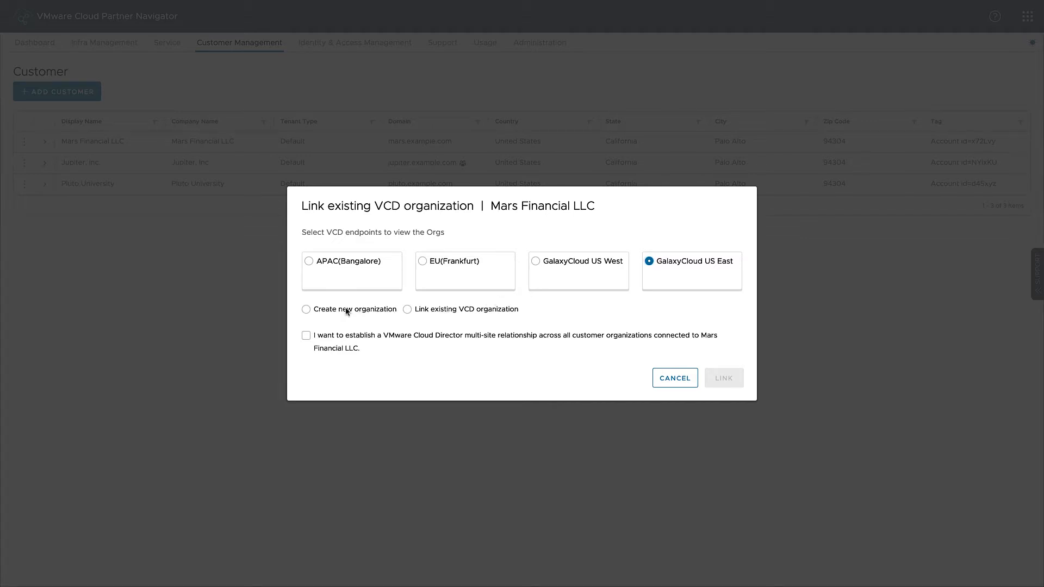
pyautogui.click(307, 308)
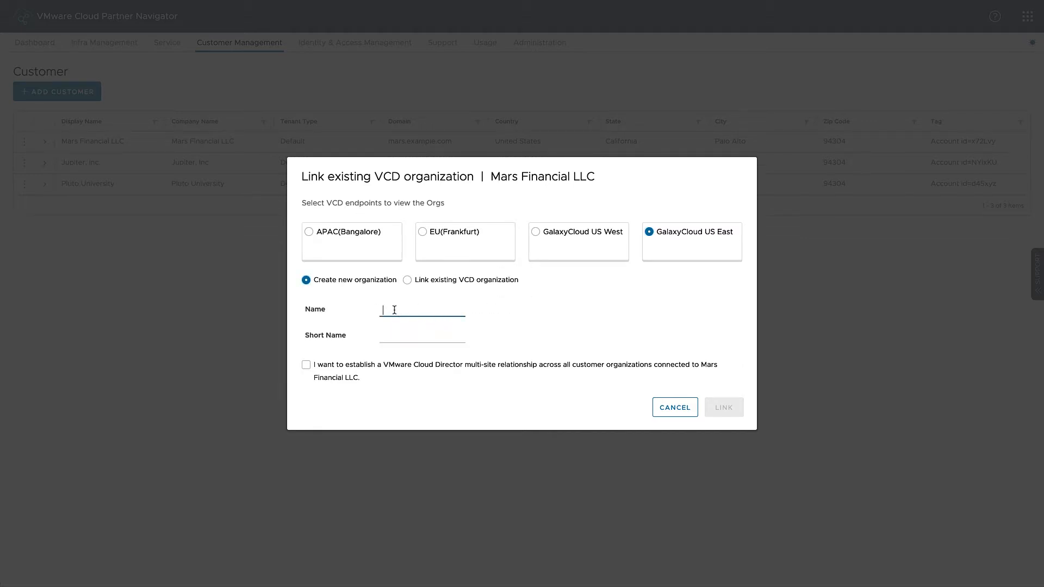
# - Name the organization mars_dev, enable multi-site relationship and link it to Mars Financial LLC
pyautogui.write('mars_de')
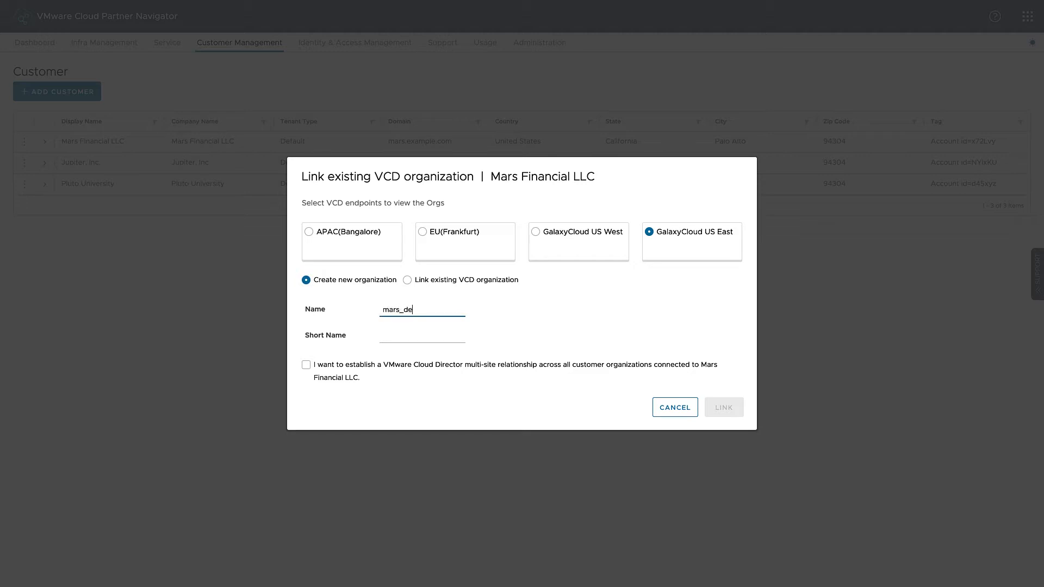
pyautogui.write('mars_dev')
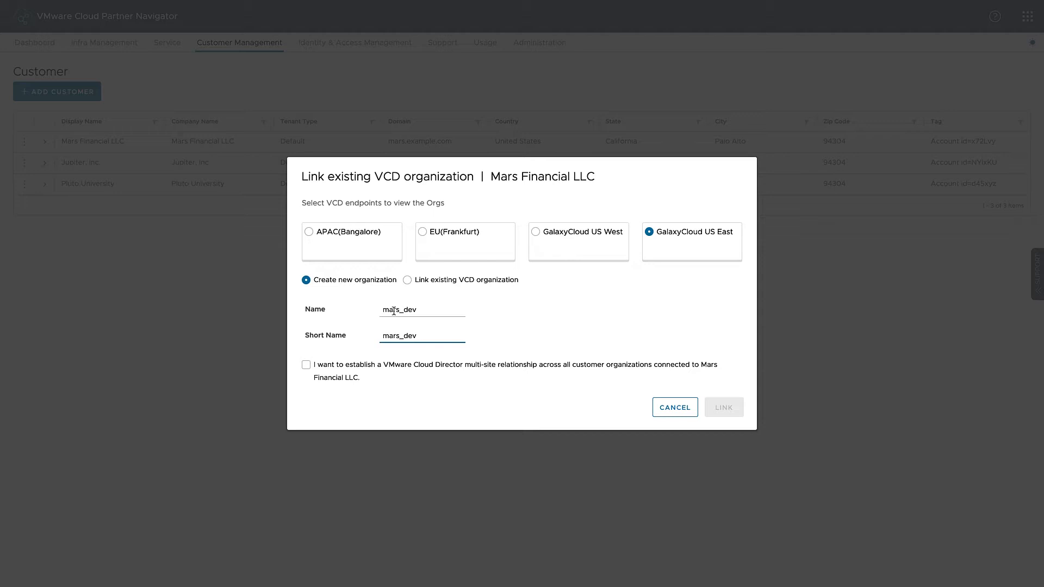
pyautogui.moveTo(414, 373)
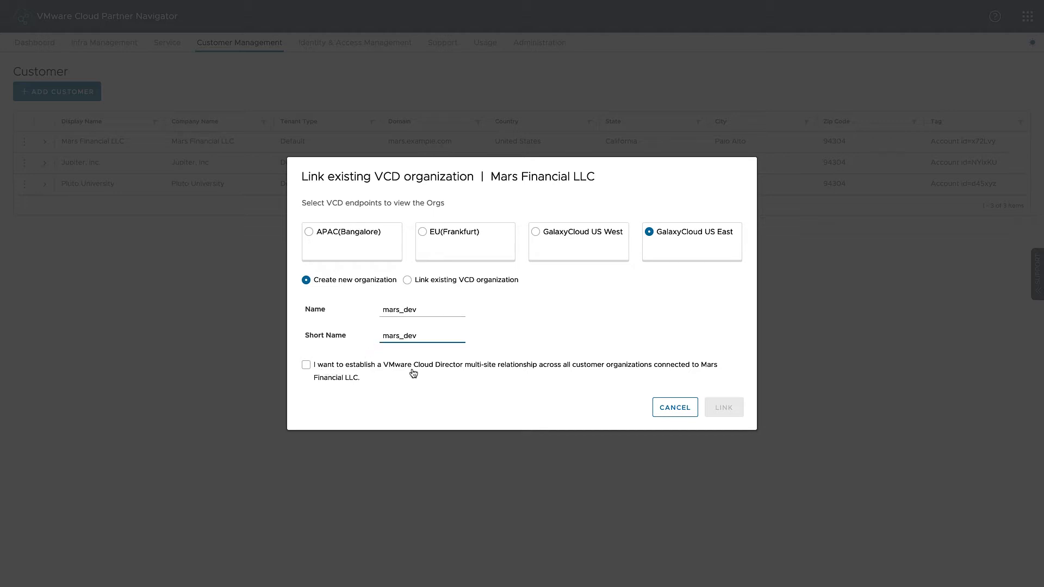
pyautogui.click(306, 364)
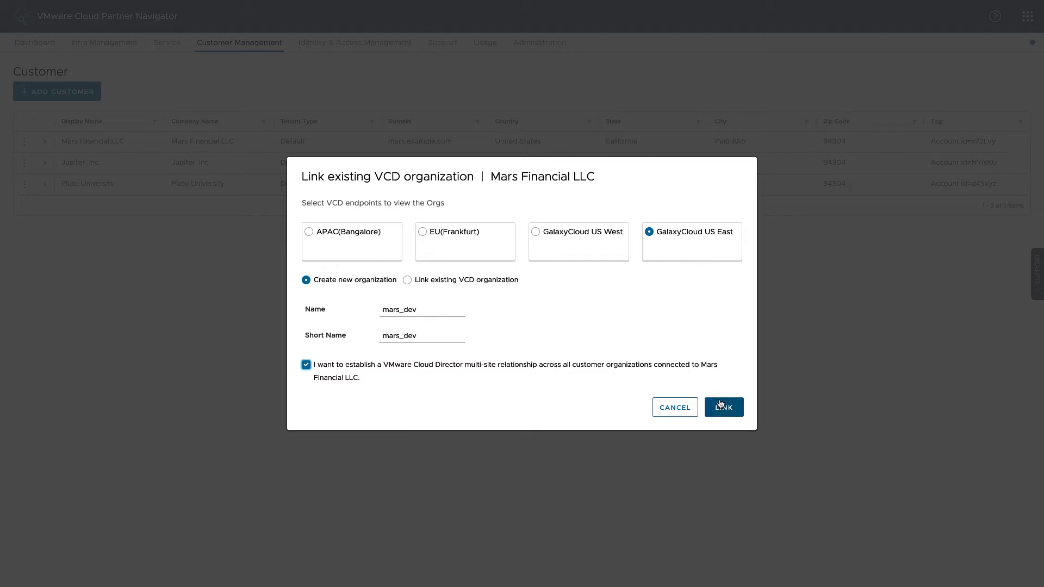
pyautogui.click(724, 407)
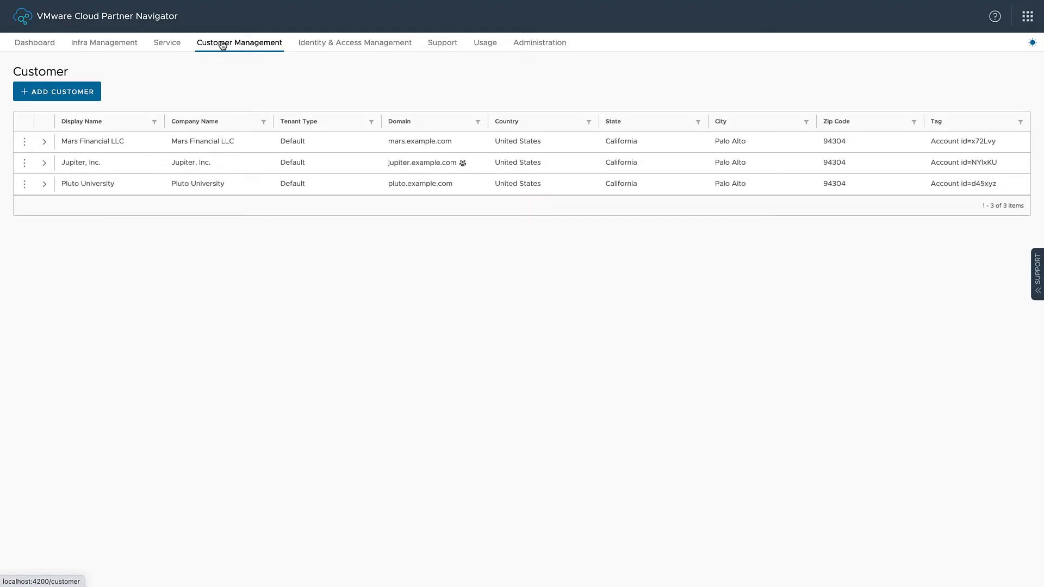
# - Review Infra Management's customer resources and vCenters list, then sign out to the login page
pyautogui.click(104, 42)
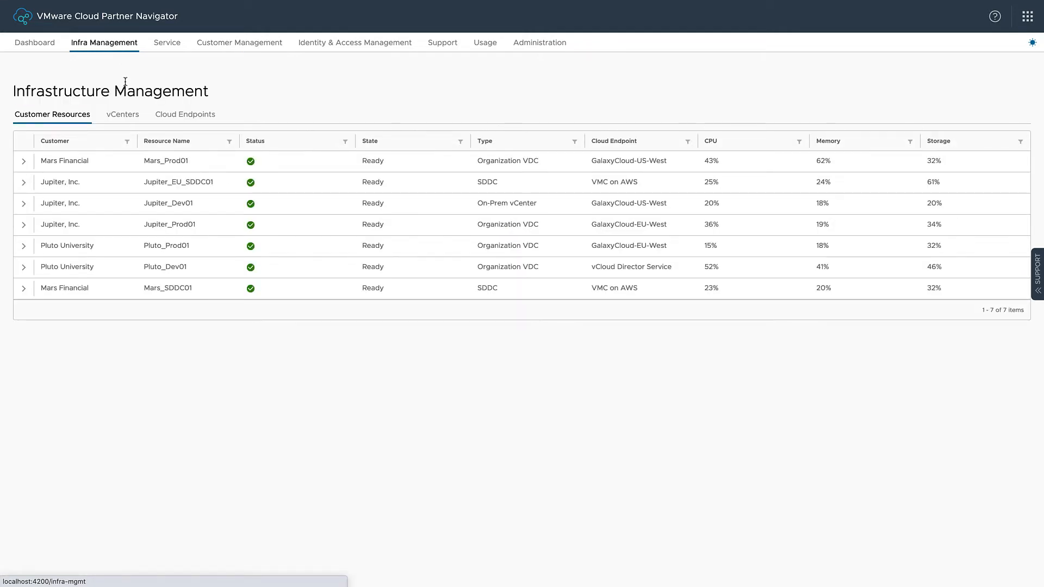
pyautogui.click(122, 114)
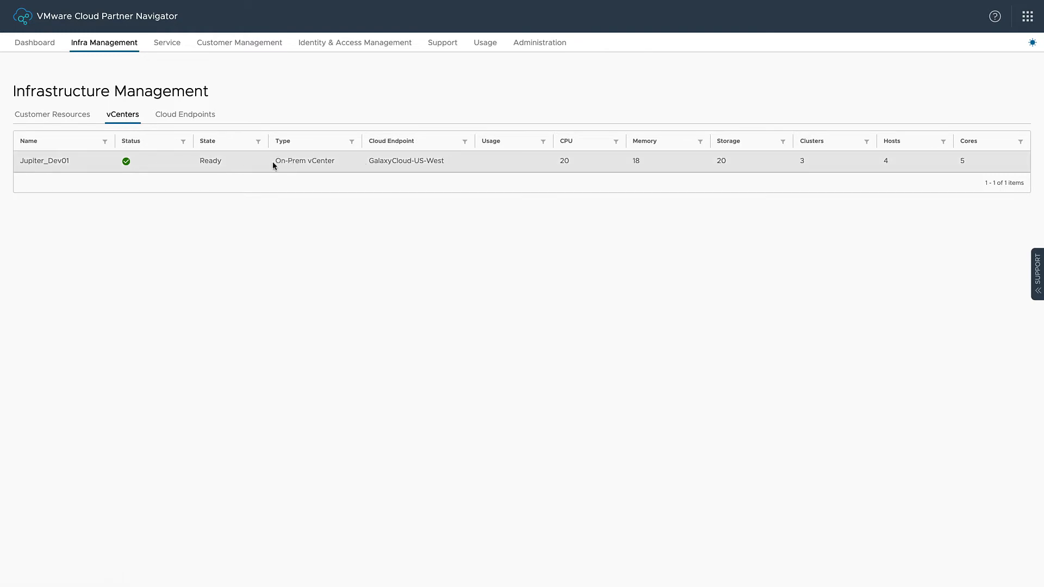
pyautogui.click(149, 388)
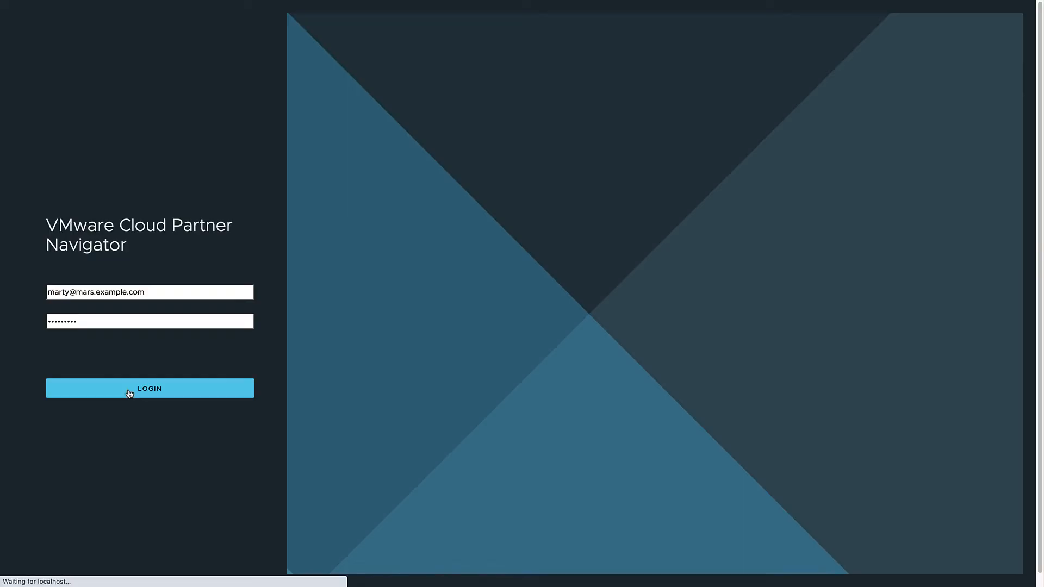
# - Sign in as the tenant user and open the console for Mars_SDDC01
pyautogui.click(149, 388)
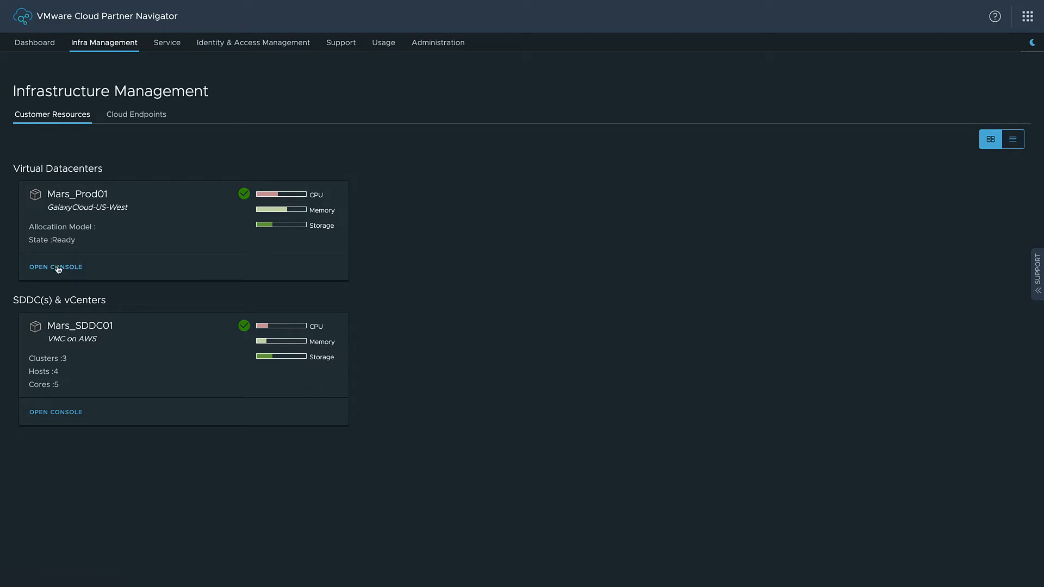
pyautogui.moveTo(66, 417)
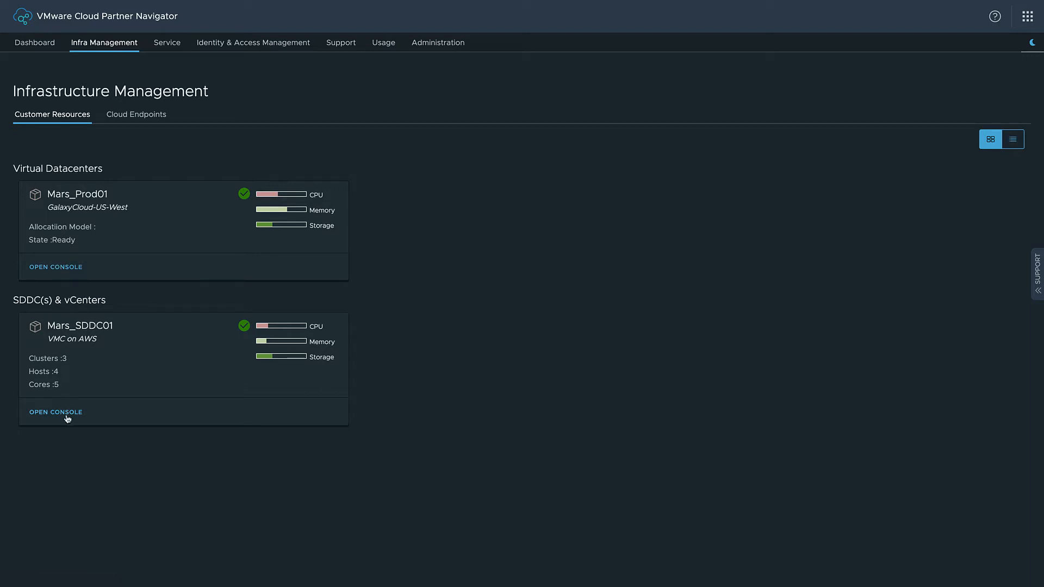
pyautogui.click(1012, 139)
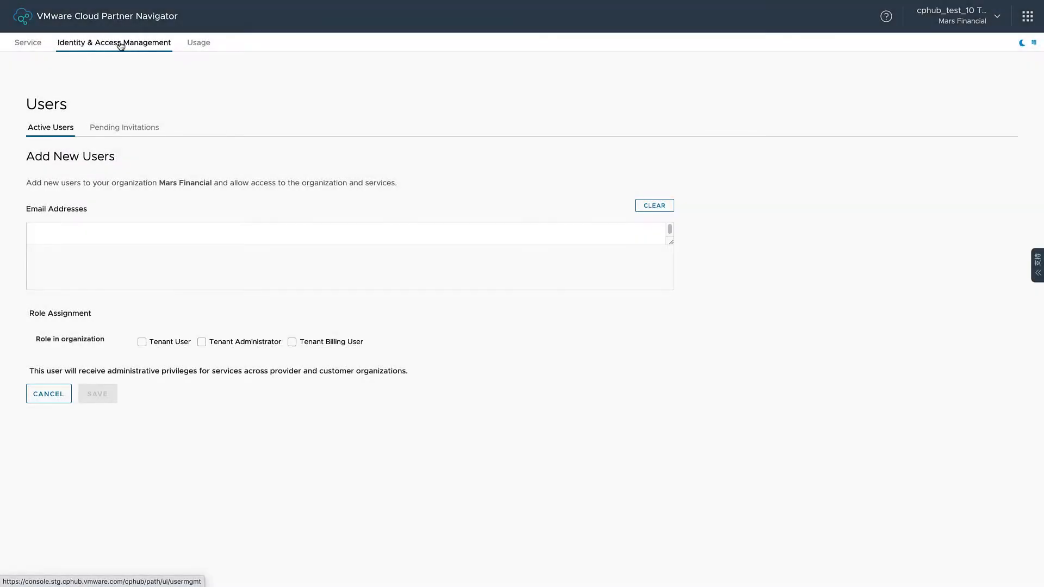
# - Add user marty@ with the Tenant Administrator role and save it
pyautogui.click(203, 341)
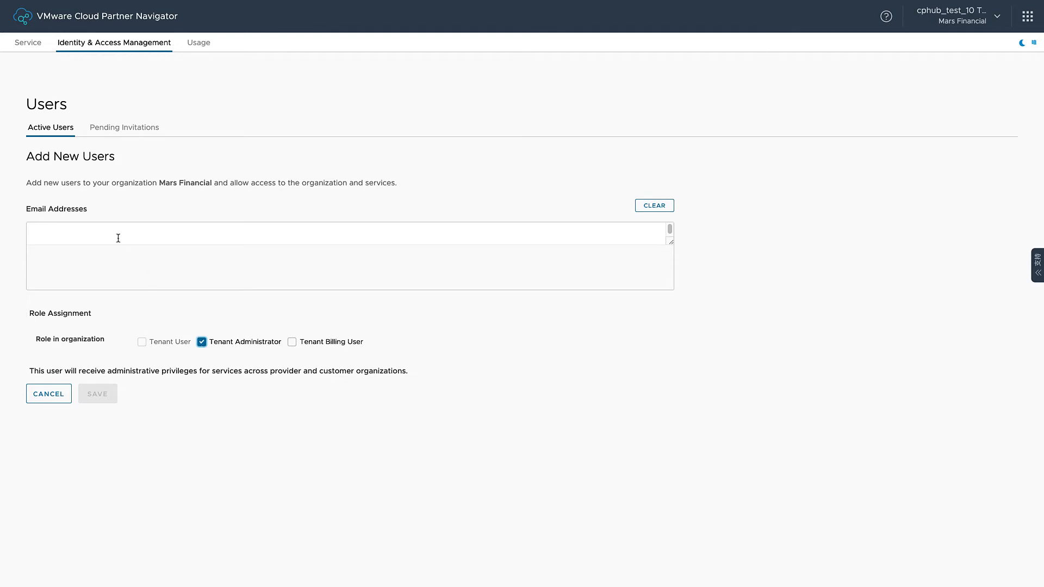
pyautogui.write('marty@mars.example.com')
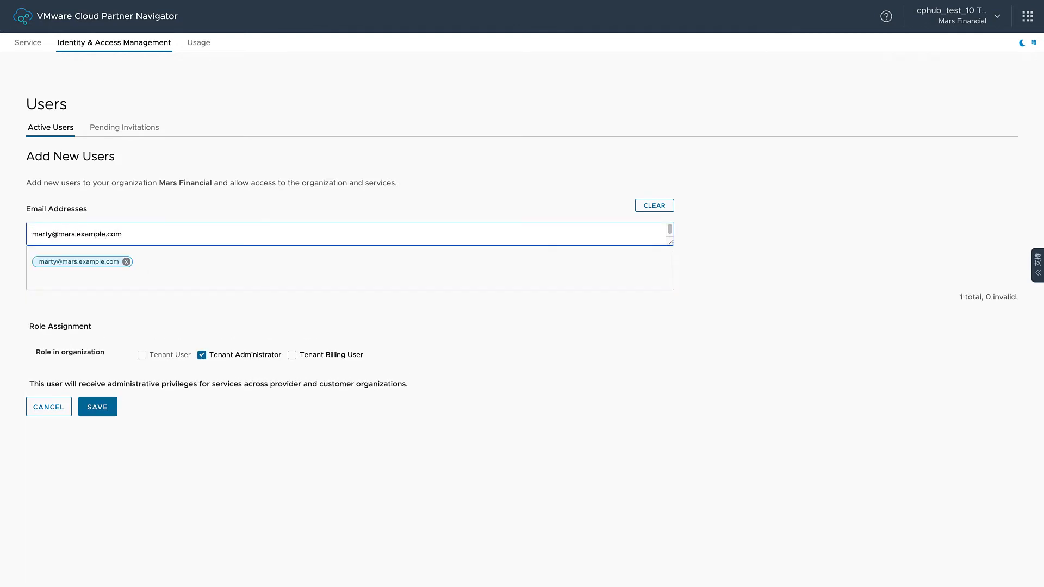
pyautogui.click(97, 407)
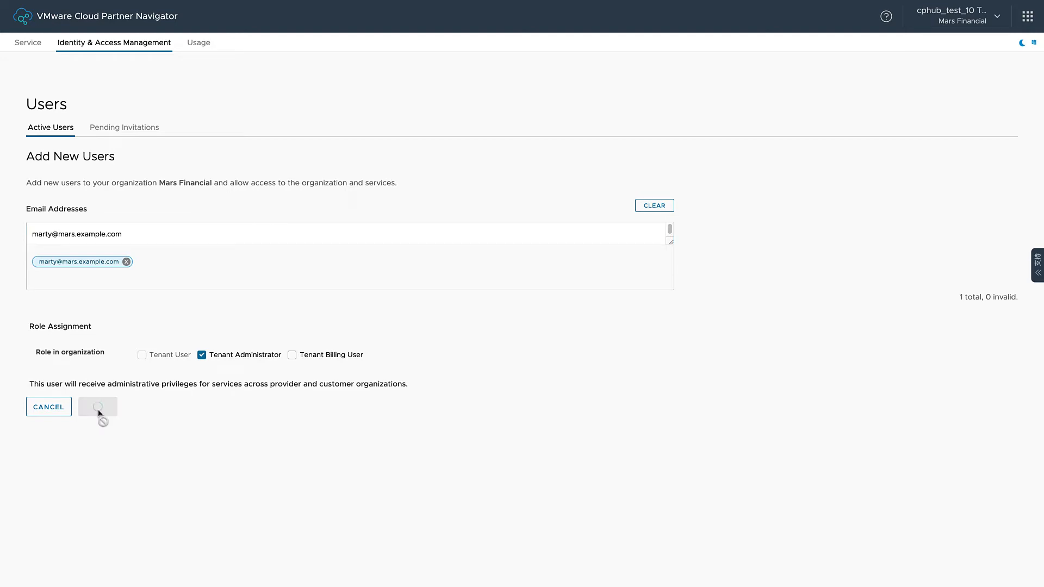
pyautogui.click(97, 407)
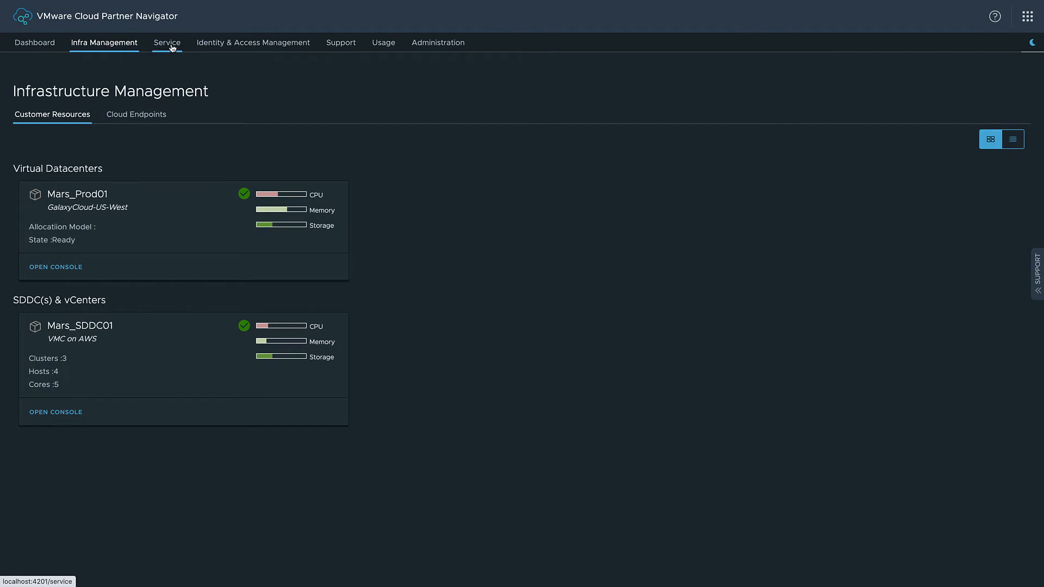
# - Show the Service page with Log Insight Cloud provisioned and four services available
pyautogui.click(168, 42)
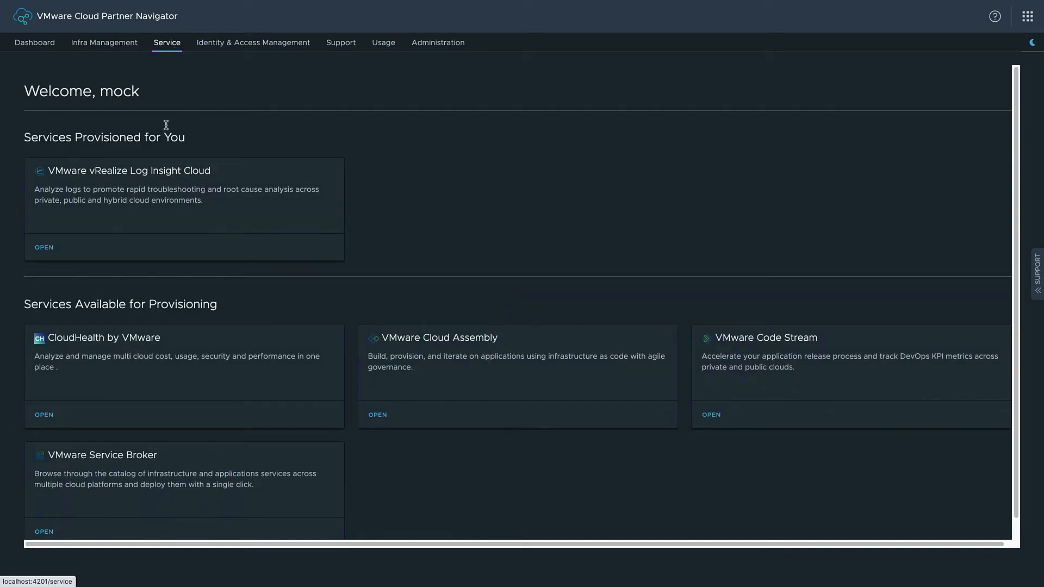
pyautogui.moveTo(183, 200)
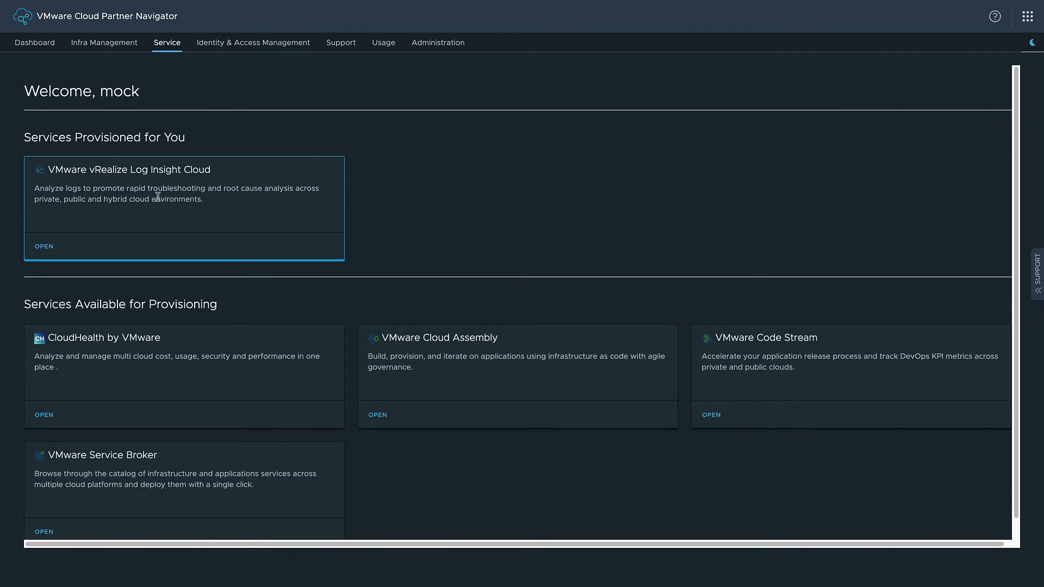
pyautogui.moveTo(51, 141)
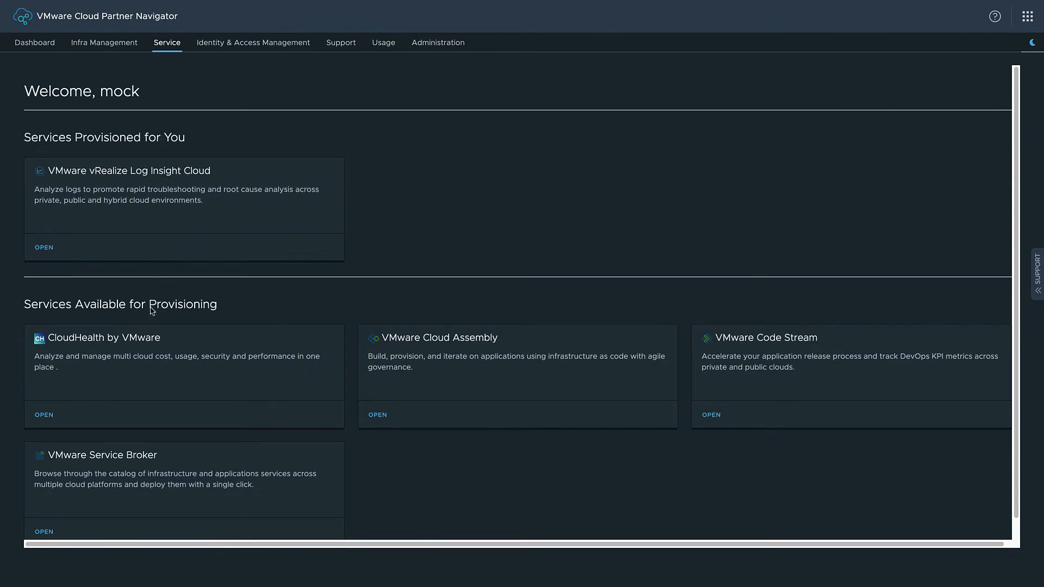
pyautogui.moveTo(171, 320)
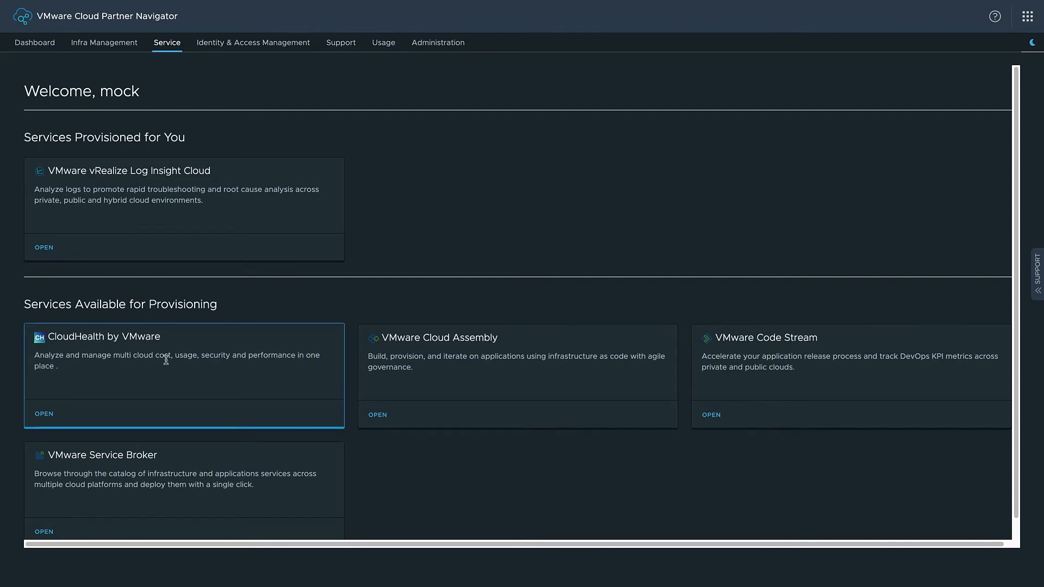
pyautogui.moveTo(420, 371)
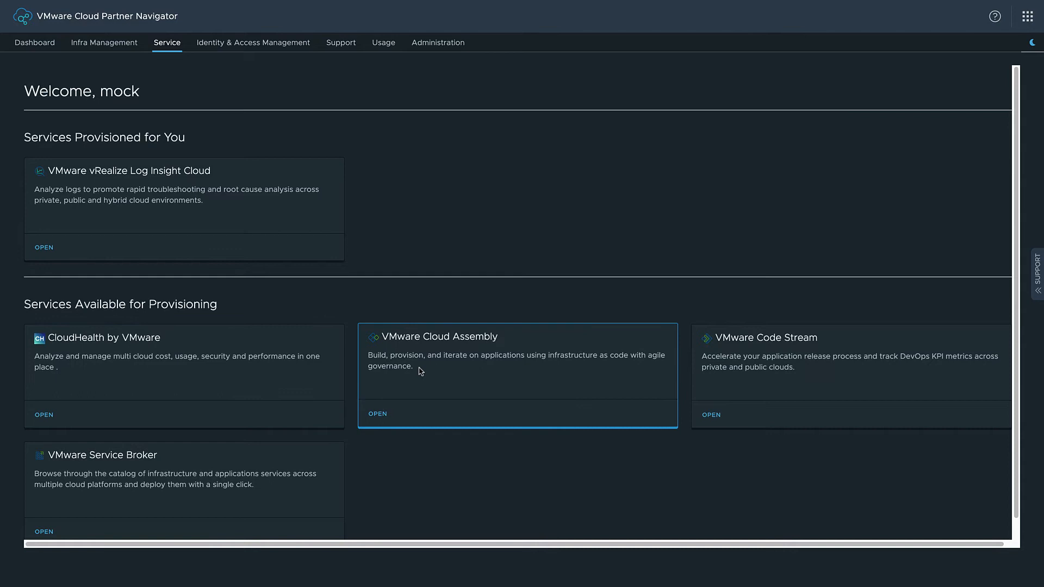
pyautogui.moveTo(747, 388)
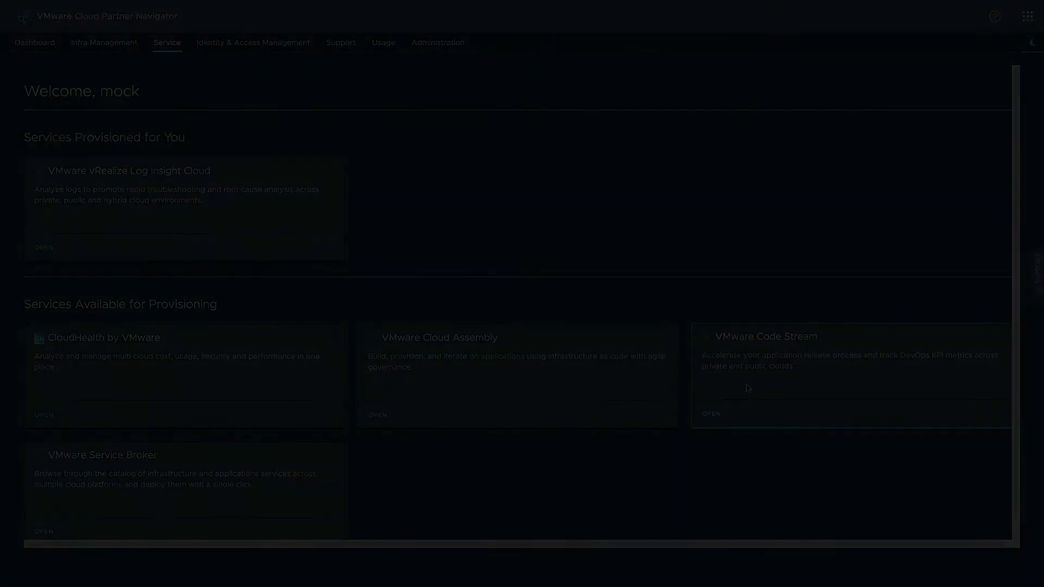
# - View Jupiter, Inc. usage from January to September 2020, then return to the Dashboard
pyautogui.click(283, 247)
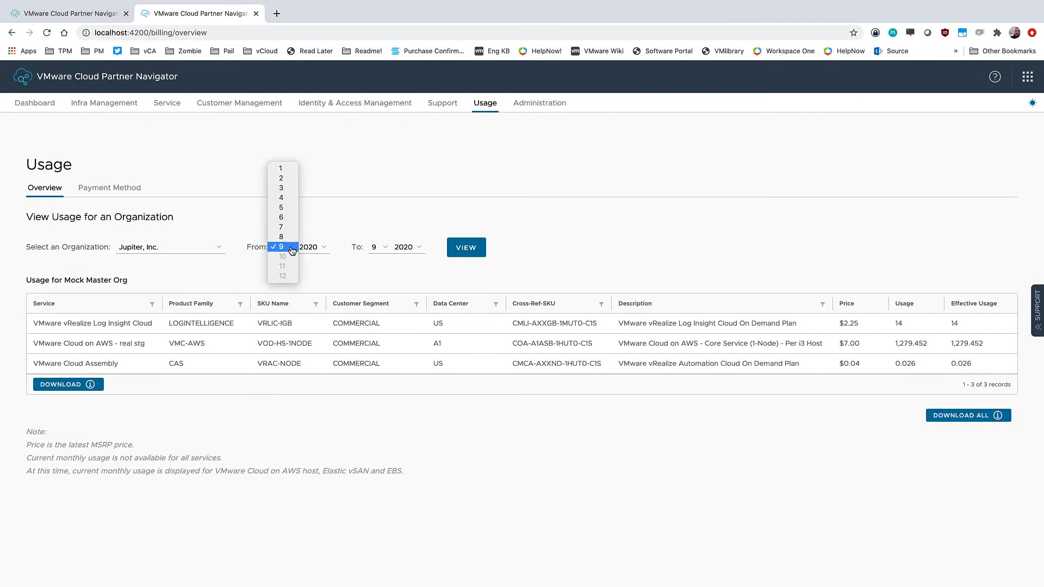
pyautogui.click(281, 168)
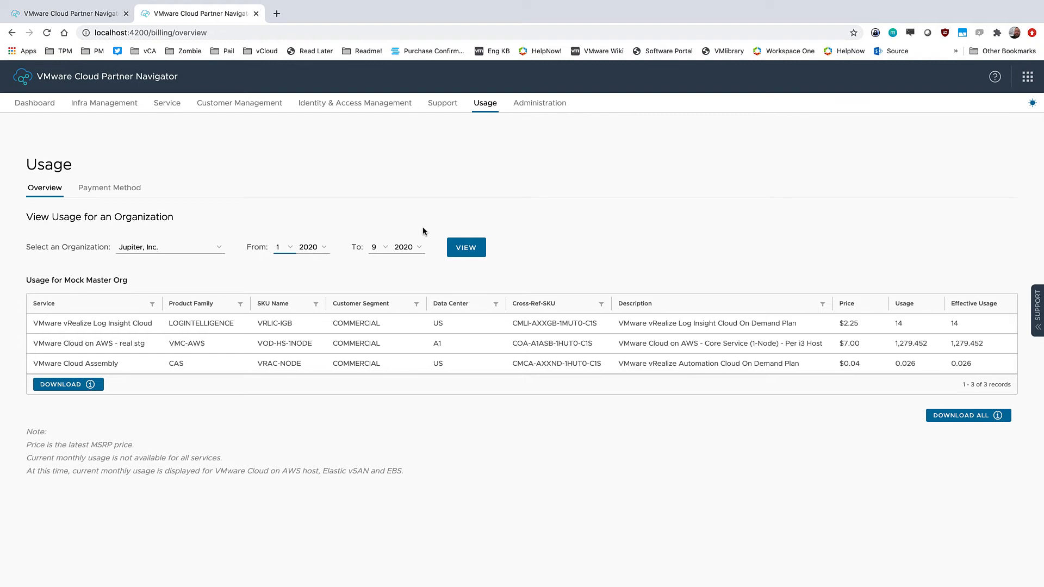
pyautogui.click(467, 247)
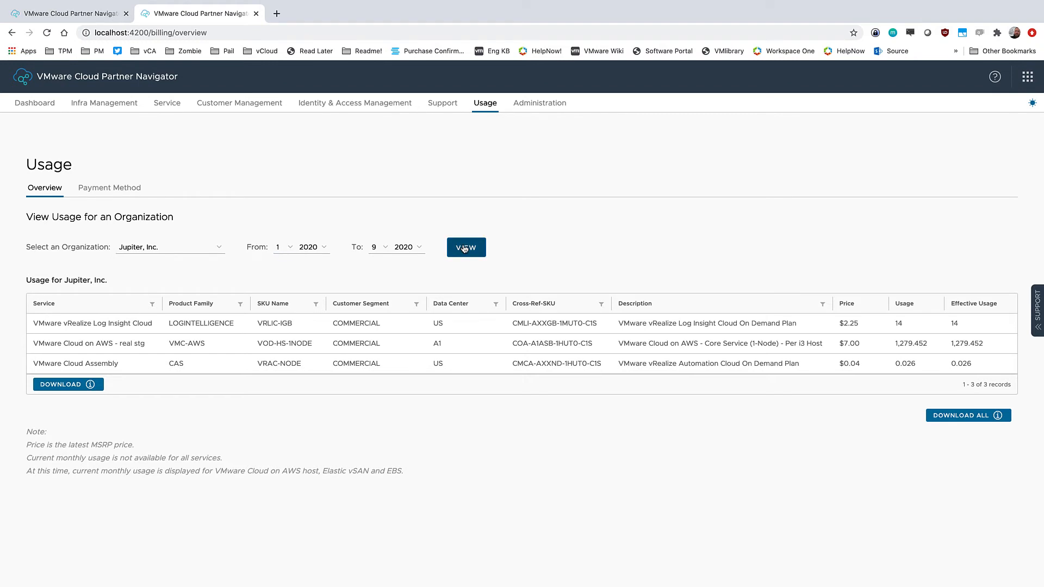
pyautogui.moveTo(90, 384)
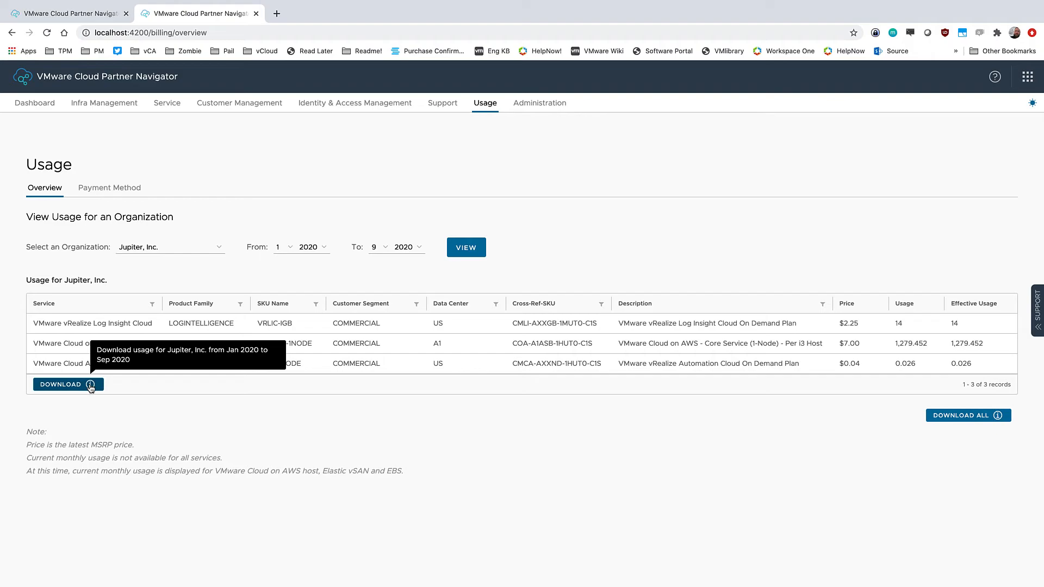
pyautogui.click(33, 102)
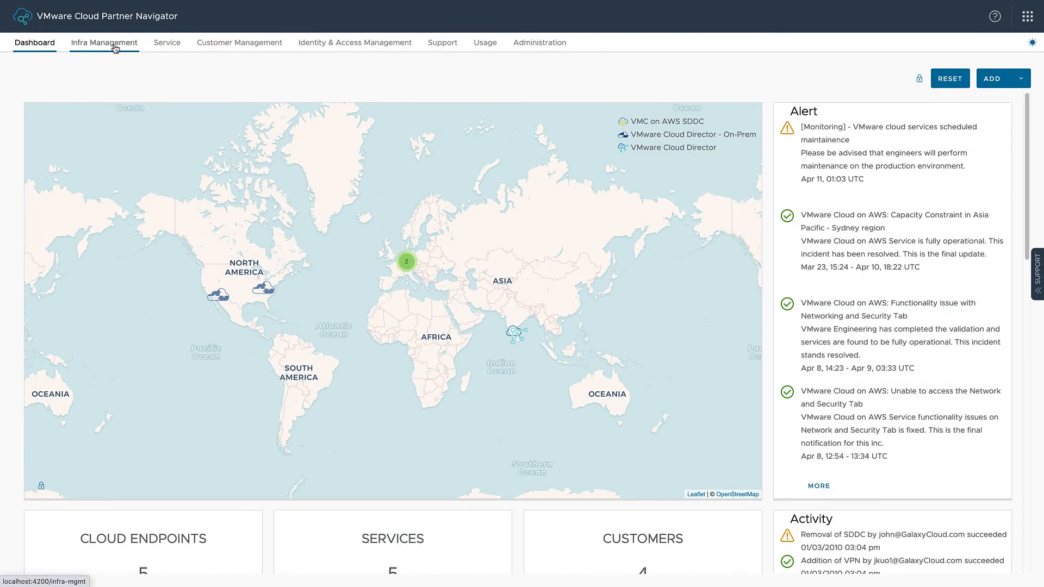
# - Review the Cloud Endpoints list under Infra Management and start adding a new cloud endpoint
pyautogui.click(104, 43)
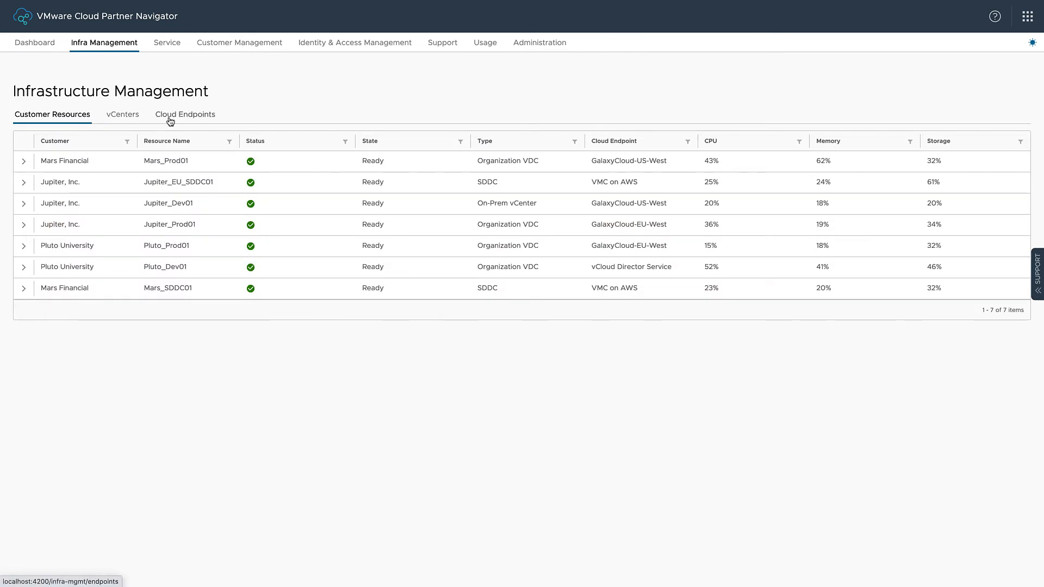
pyautogui.click(185, 114)
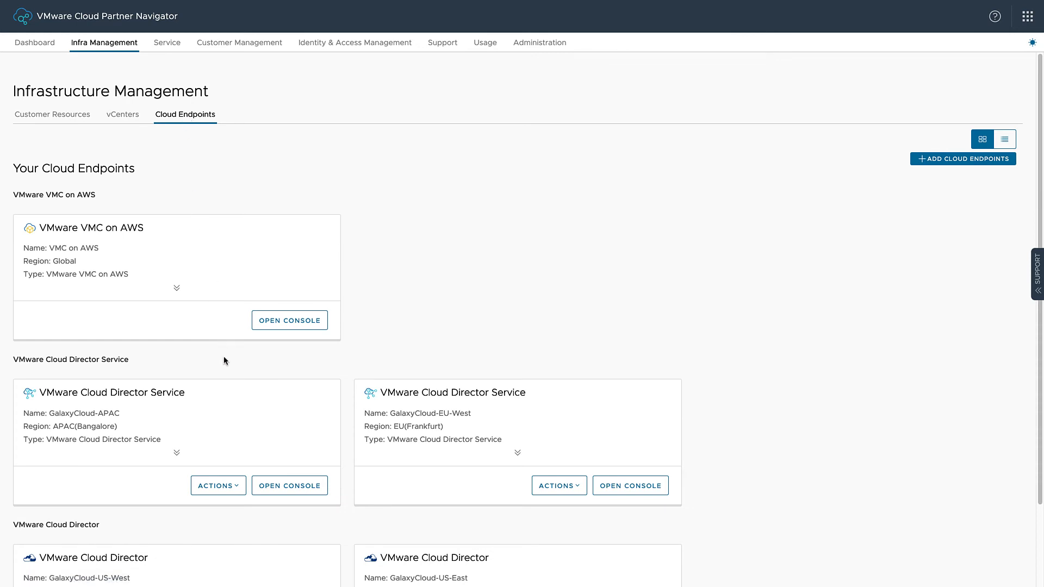
pyautogui.scroll(-3)
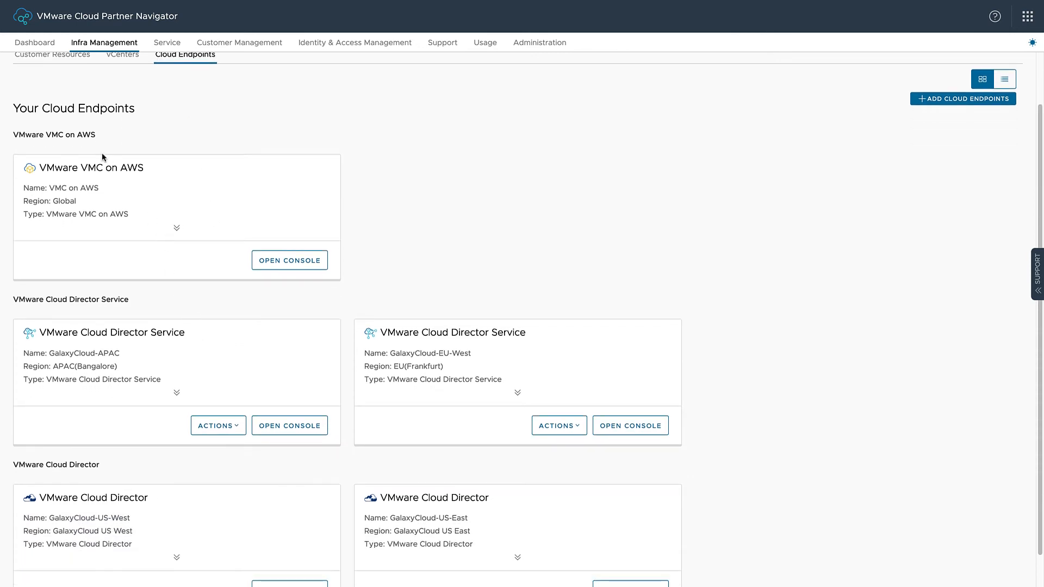
pyautogui.moveTo(102, 310)
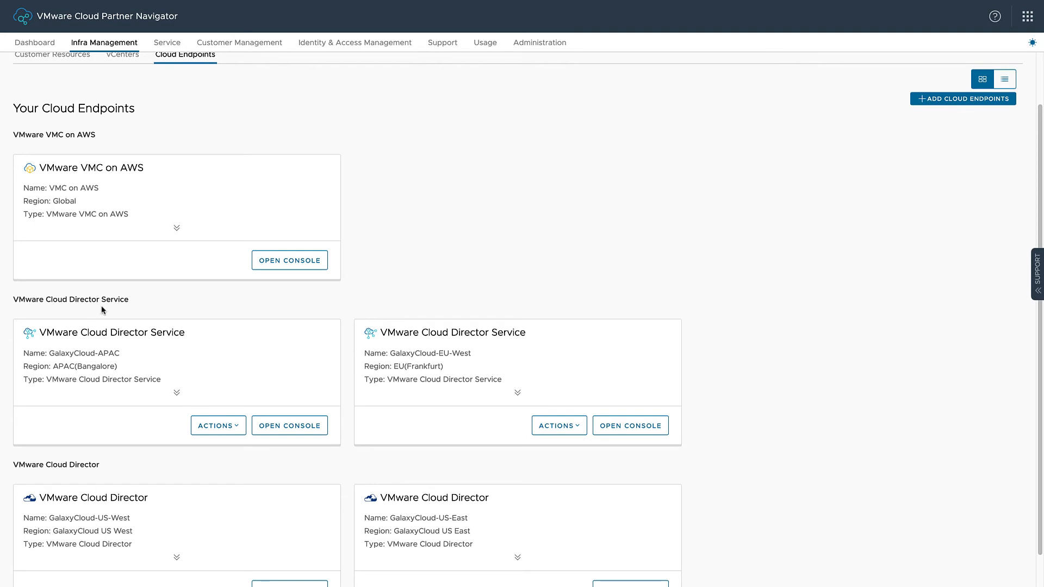
pyautogui.moveTo(833, 146)
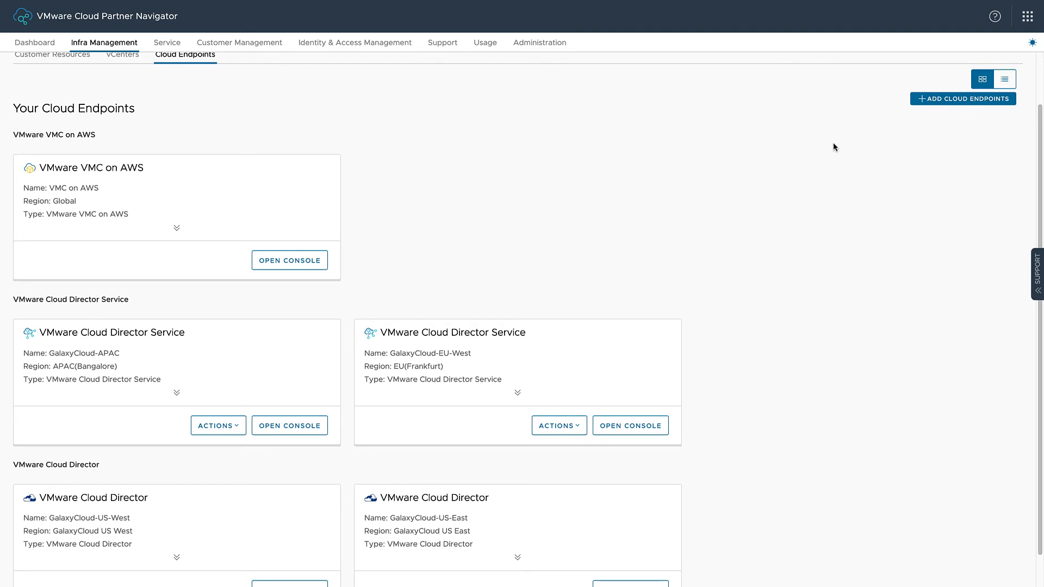
pyautogui.click(962, 99)
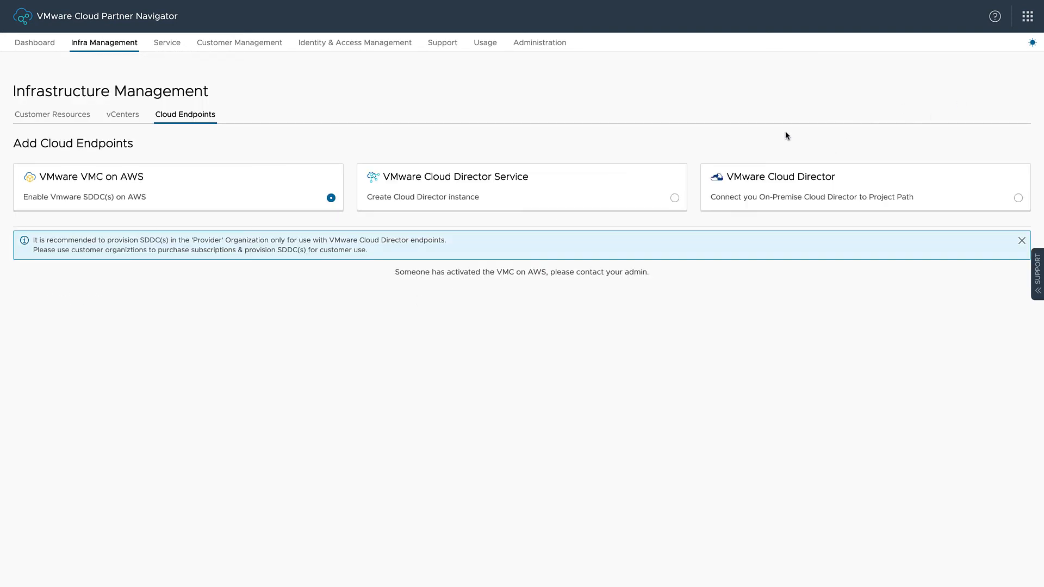
pyautogui.moveTo(503, 195)
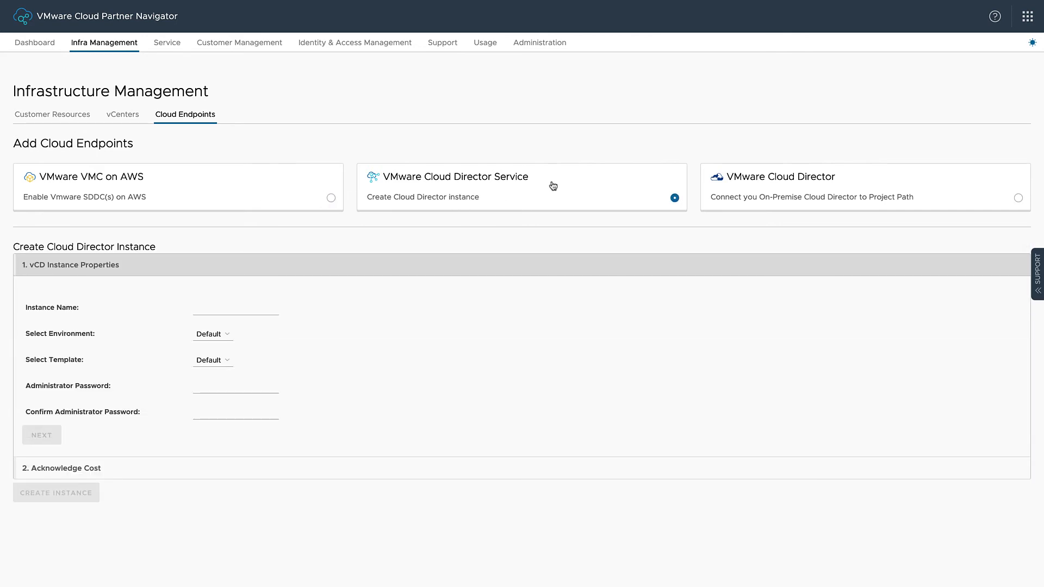
# - Choose VMware Cloud Director registration with GalaxyCloud-EU-West as the instance
pyautogui.click(1017, 198)
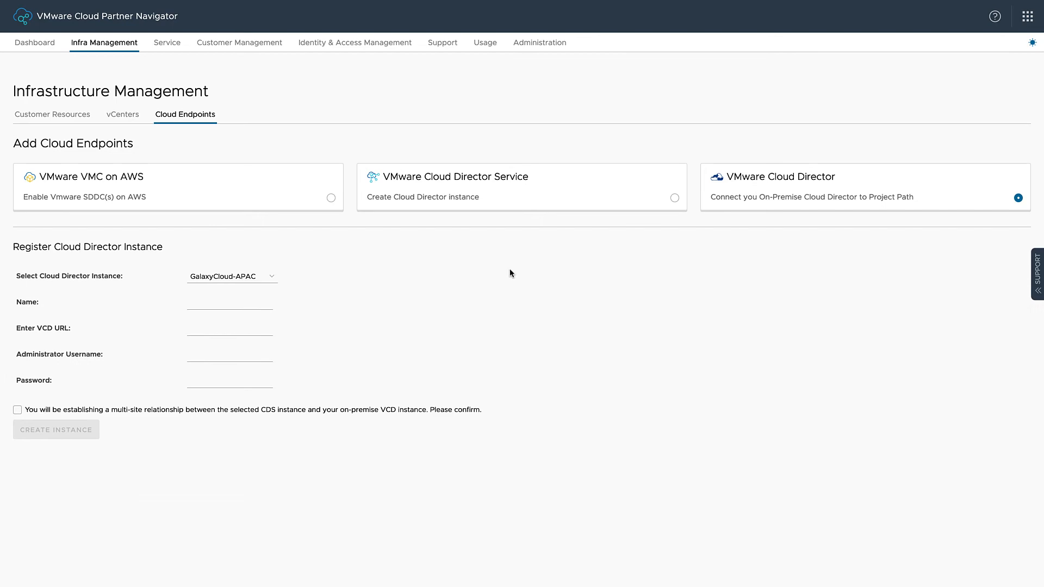
pyautogui.click(231, 277)
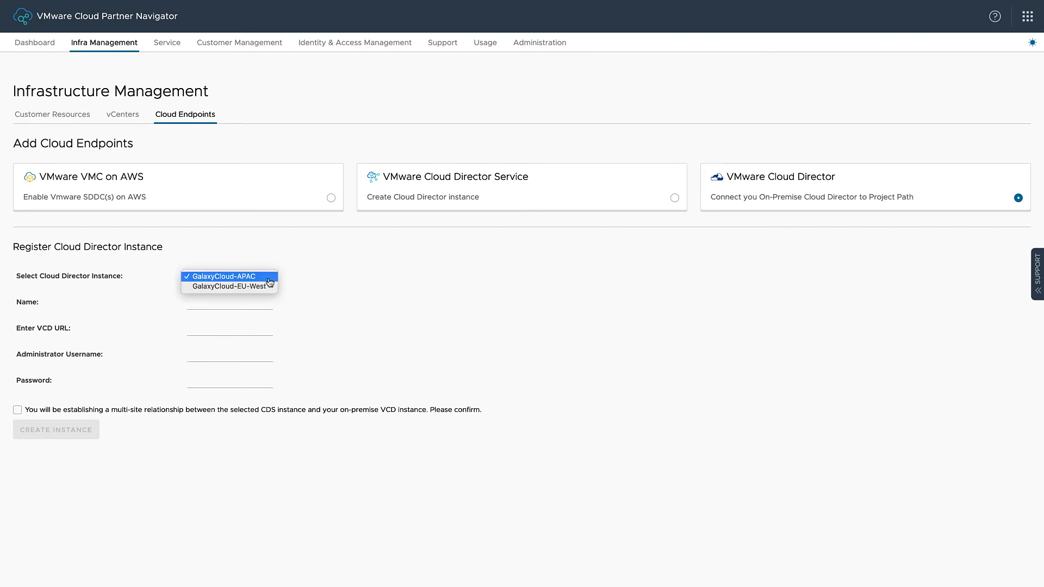
pyautogui.click(228, 285)
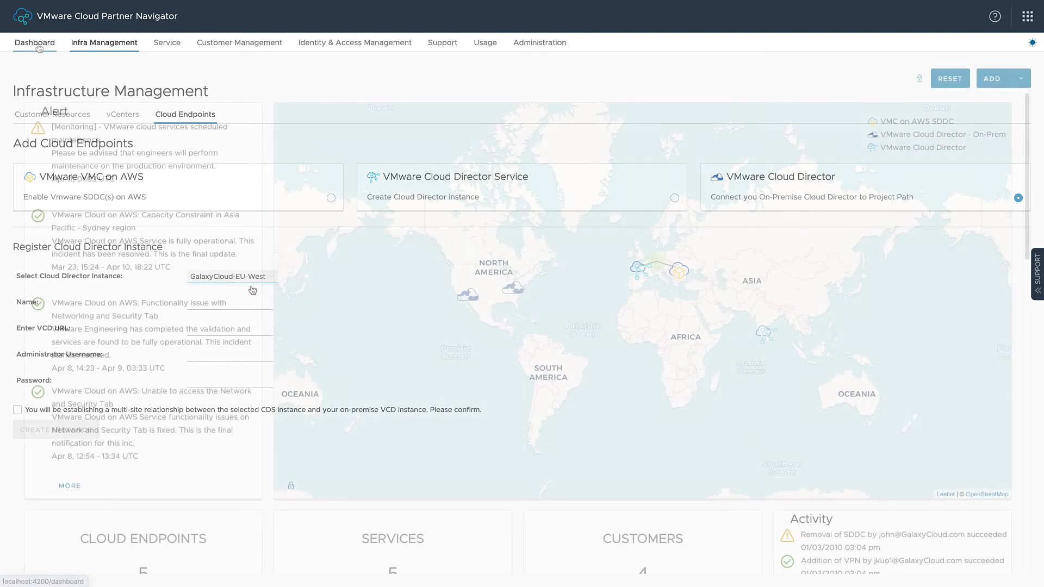
# - Return to the provider dashboard, lock the widget layout and scroll through the map and widgets
pyautogui.click(34, 42)
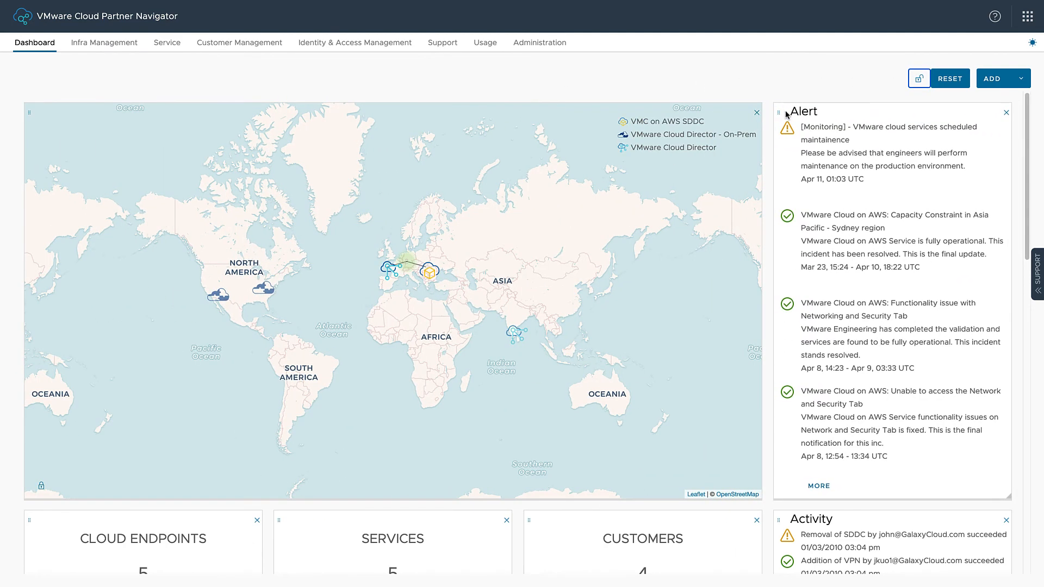
pyautogui.click(919, 78)
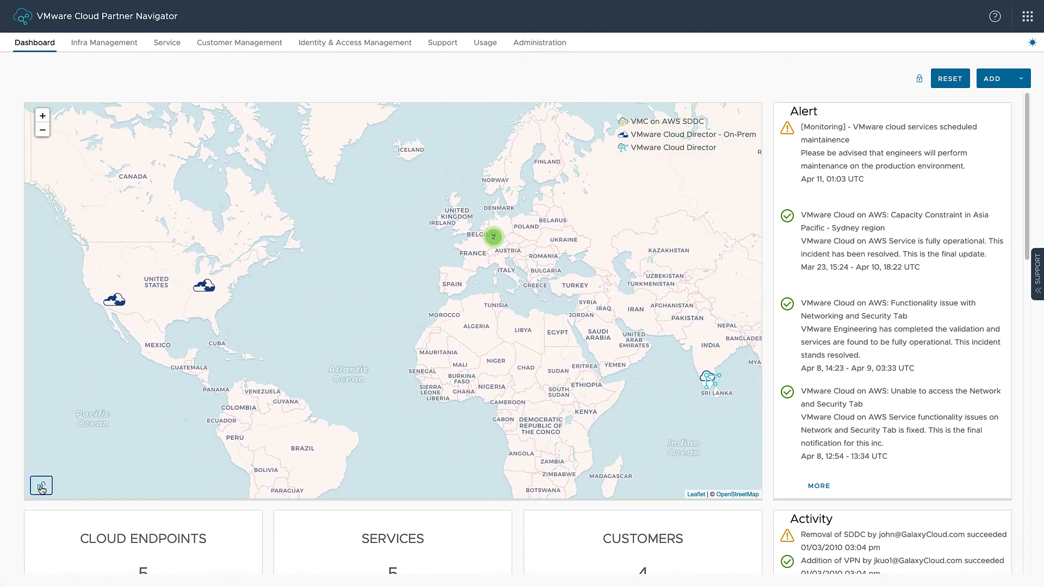
pyautogui.scroll(-3)
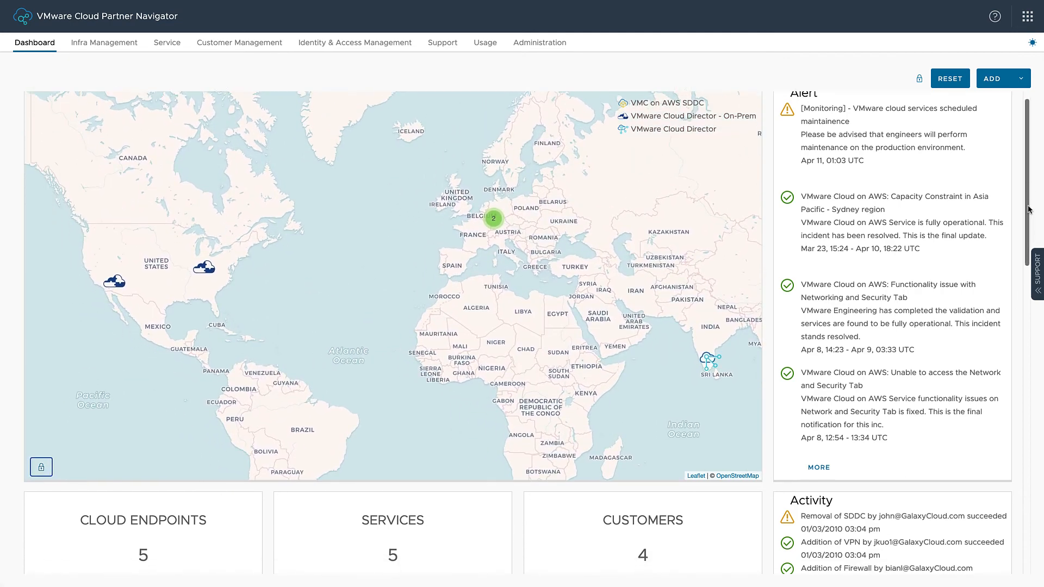
pyautogui.scroll(-3)
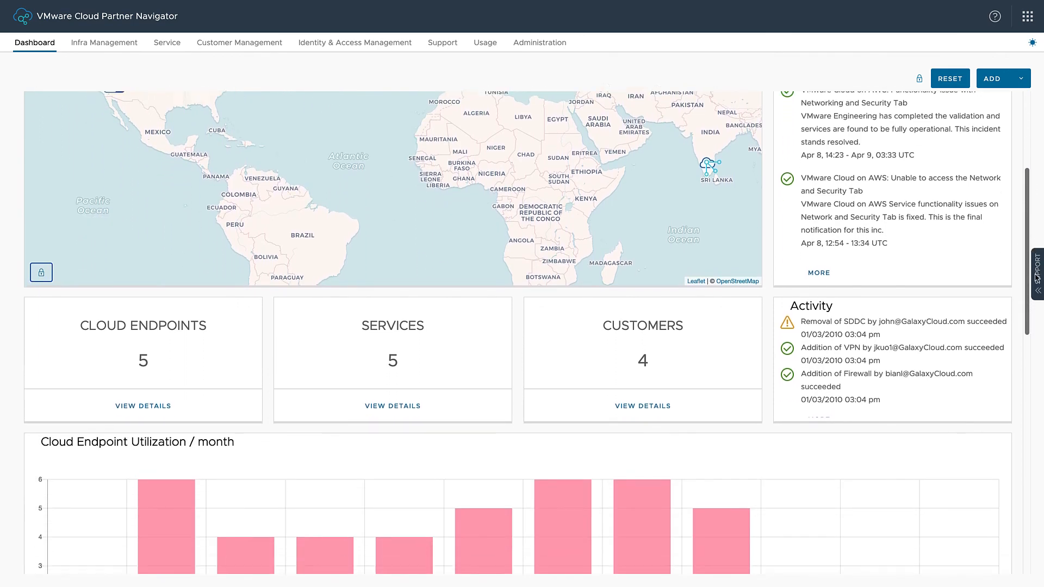
pyautogui.scroll(-3)
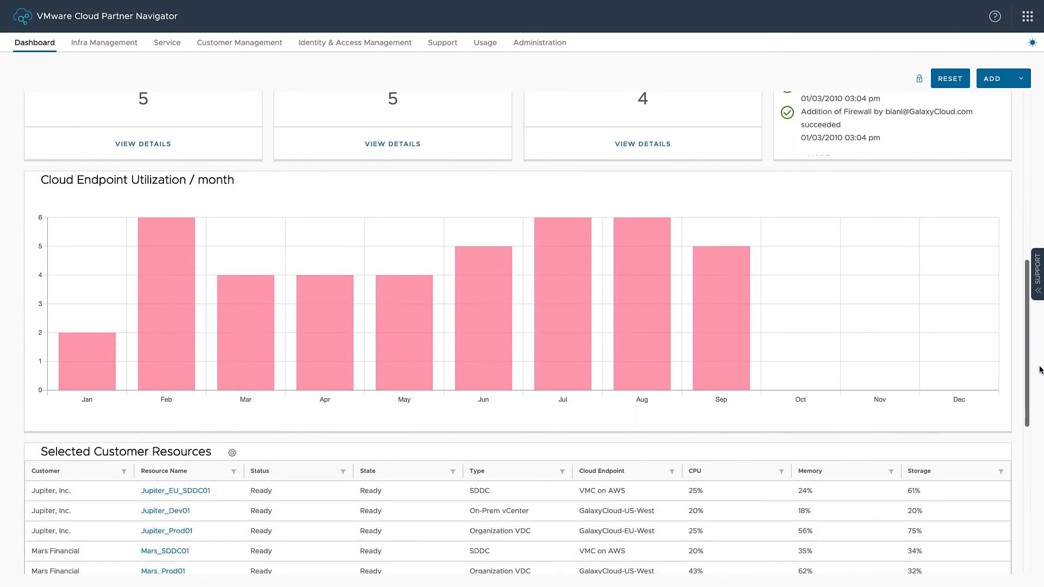
pyautogui.scroll(-3)
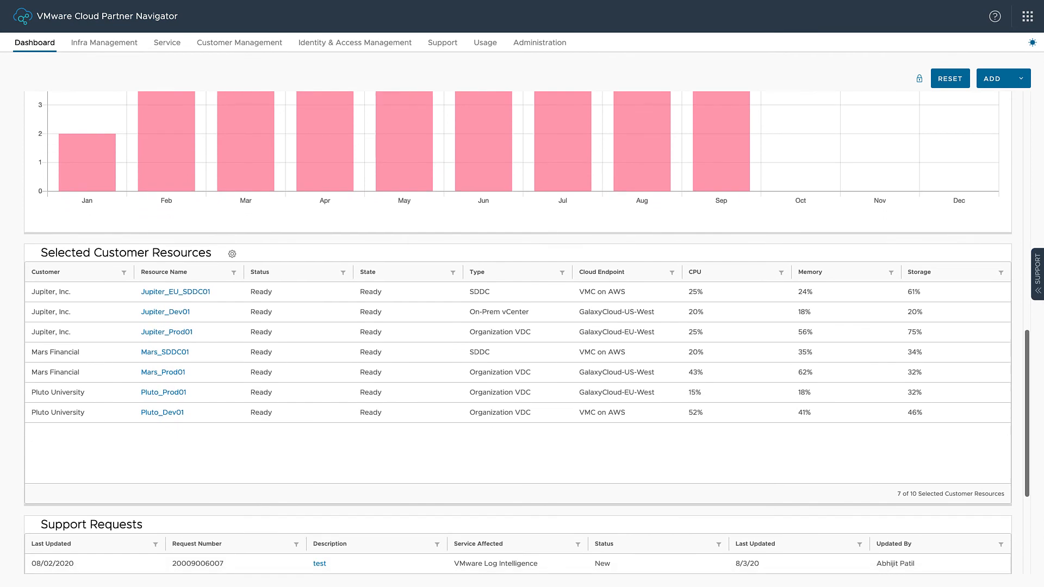
pyautogui.scroll(-3)
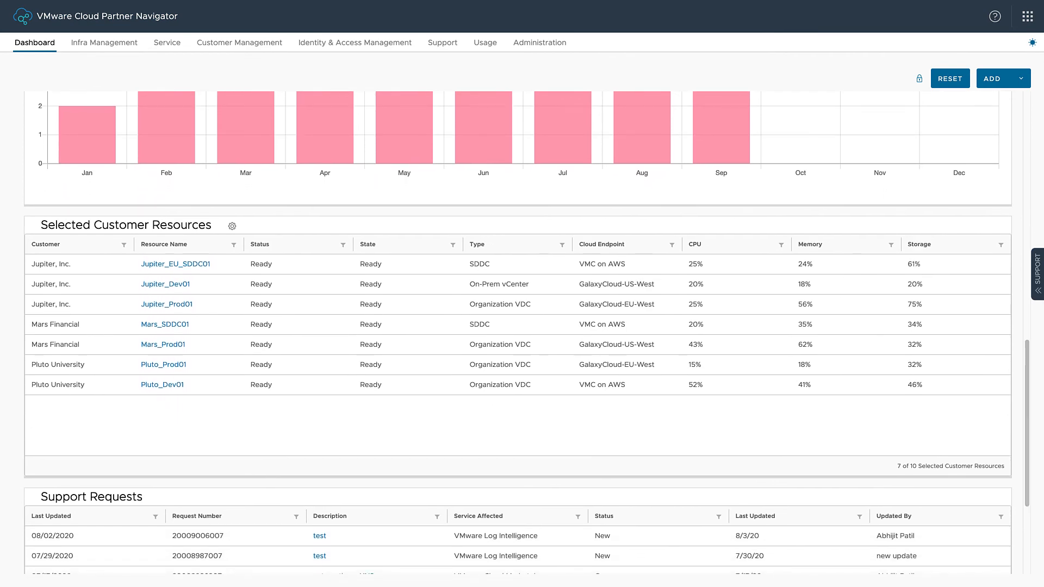